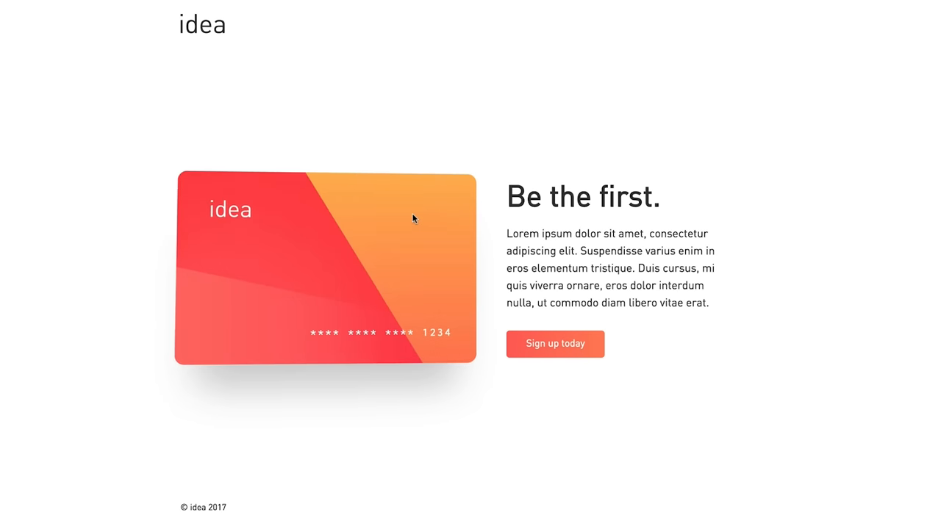
mouse_move(342, 200)
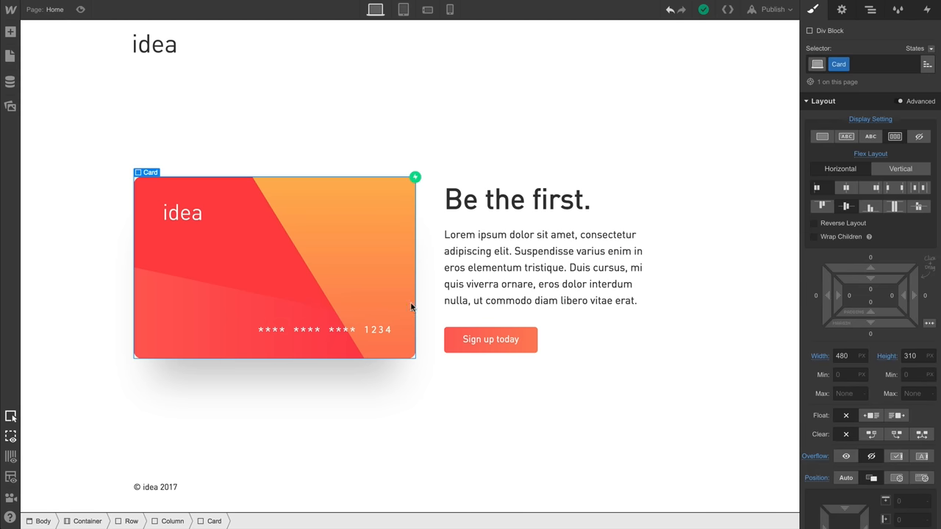
scroll(down, 3)
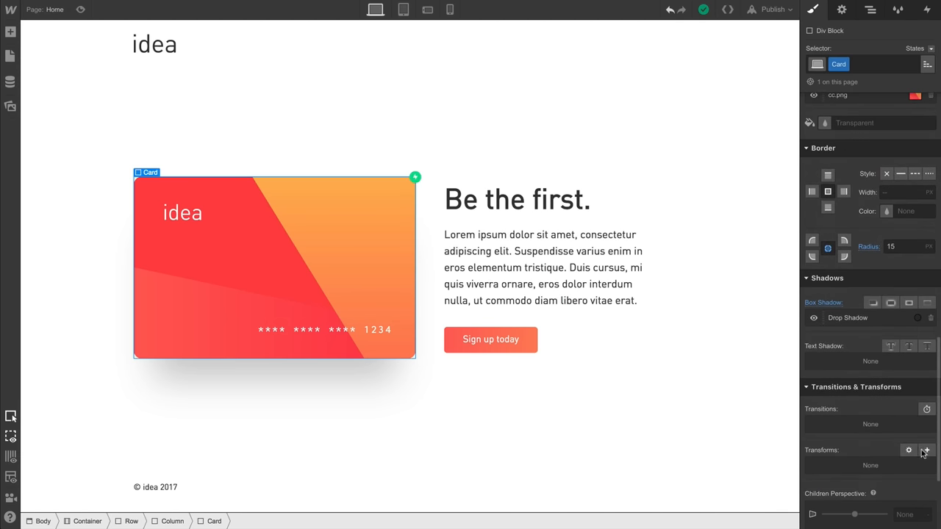
click(926, 450)
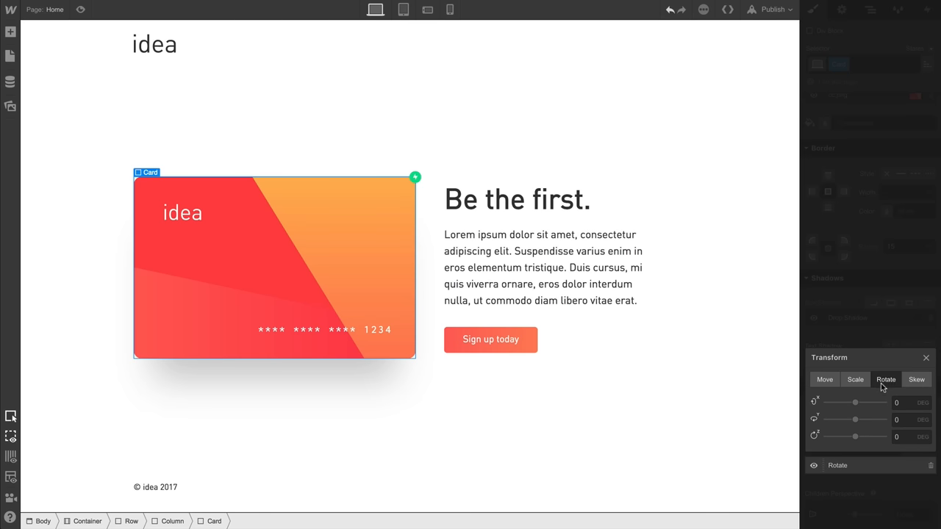
drag(855, 419, 844, 420)
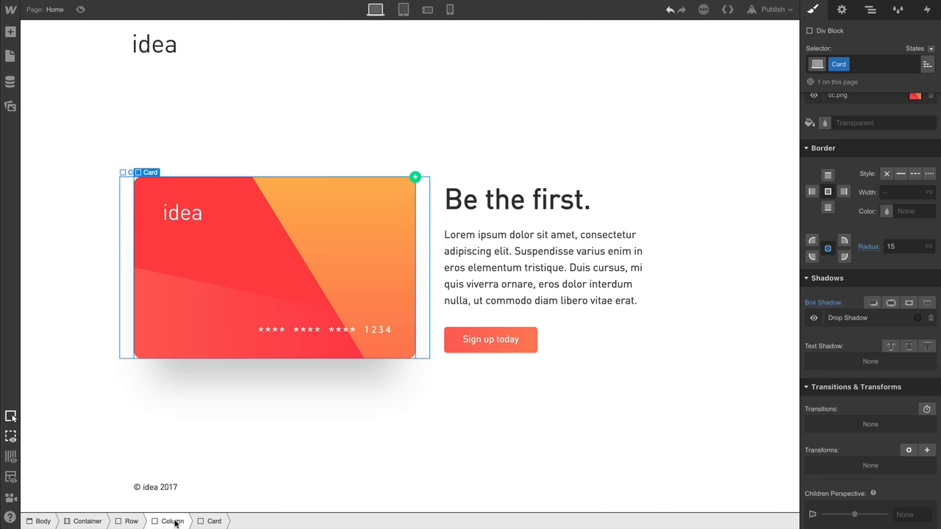
Select the Row holding the card and set its Children Perspective to 1000.
click(131, 521)
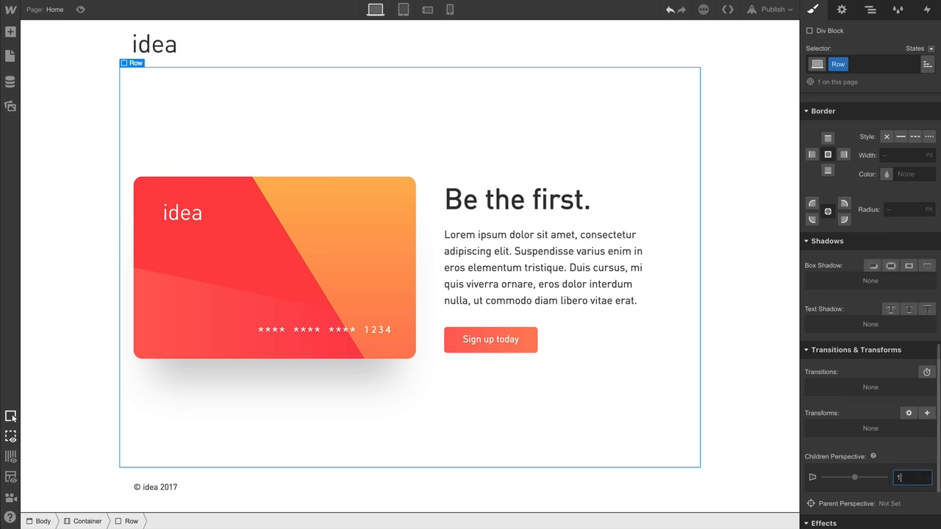
text(1000)
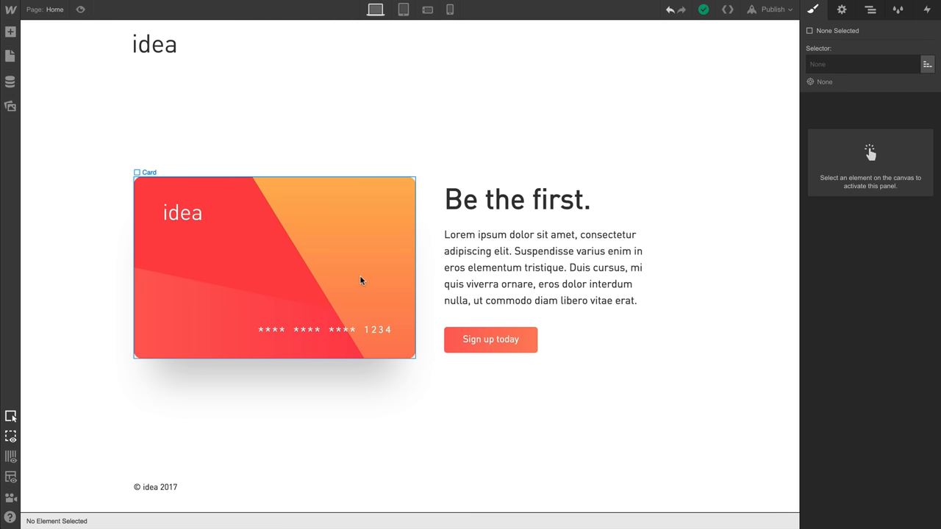
Attach a Mouse Move over Element trigger to the card and open its action choices.
click(274, 267)
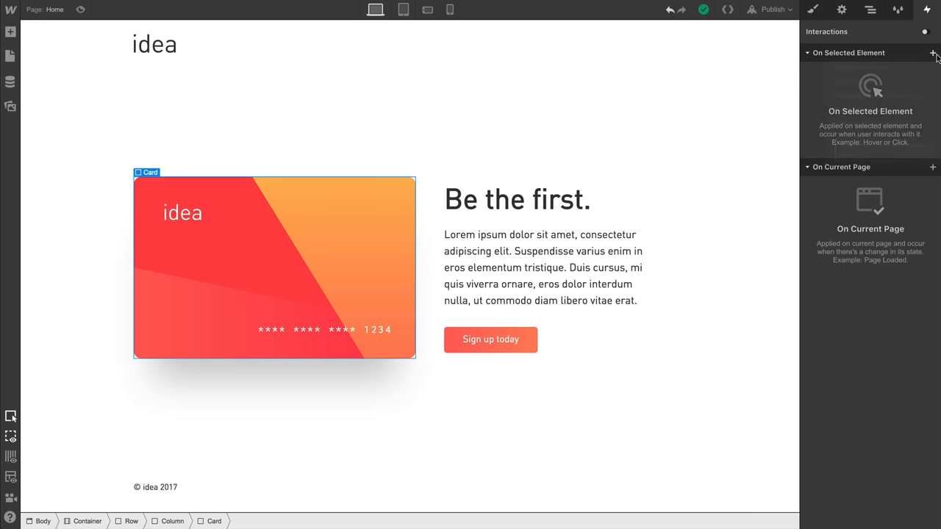
click(933, 53)
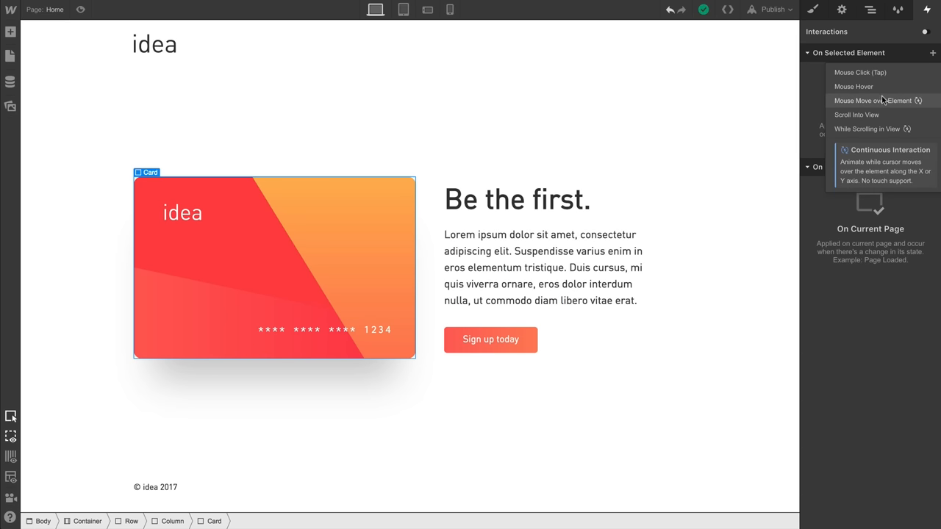
click(866, 101)
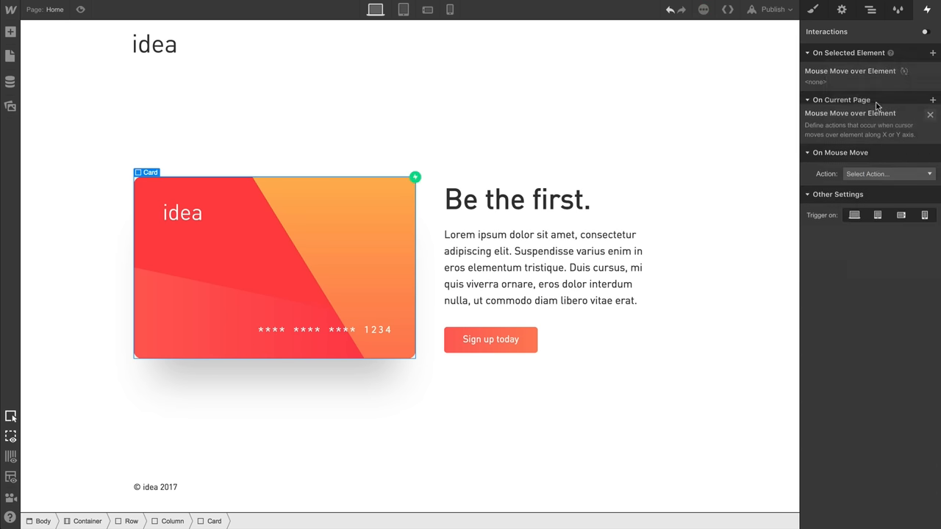
click(886, 173)
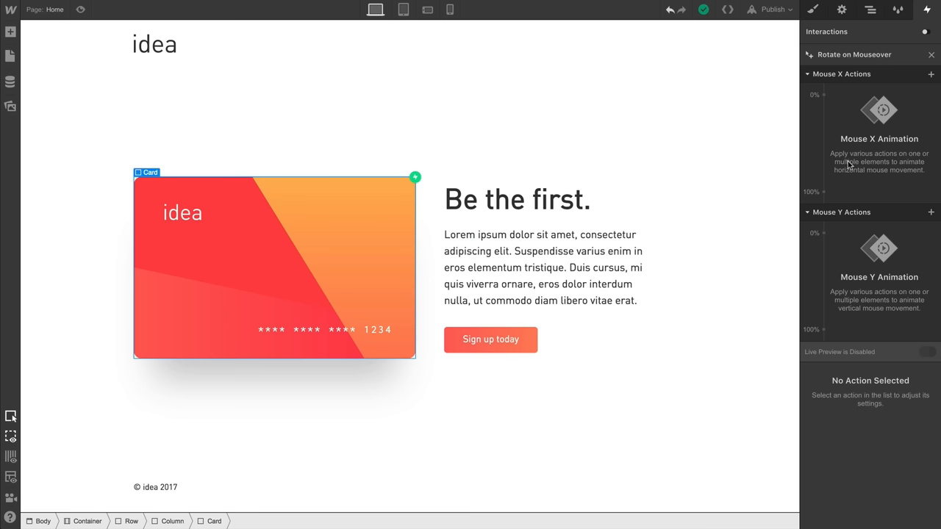
mouse_move(825, 108)
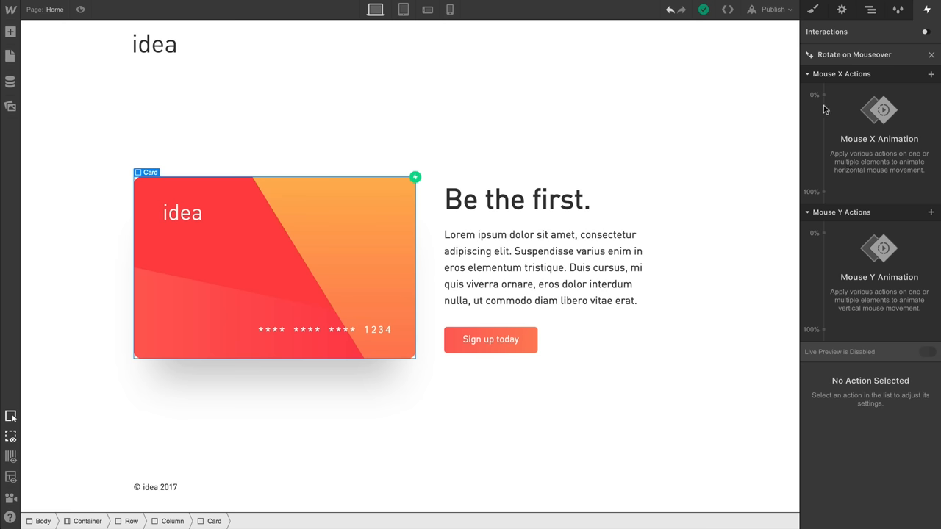
Add a Rotate action at 0% of the Mouse X track with Y rotation -5°.
click(814, 95)
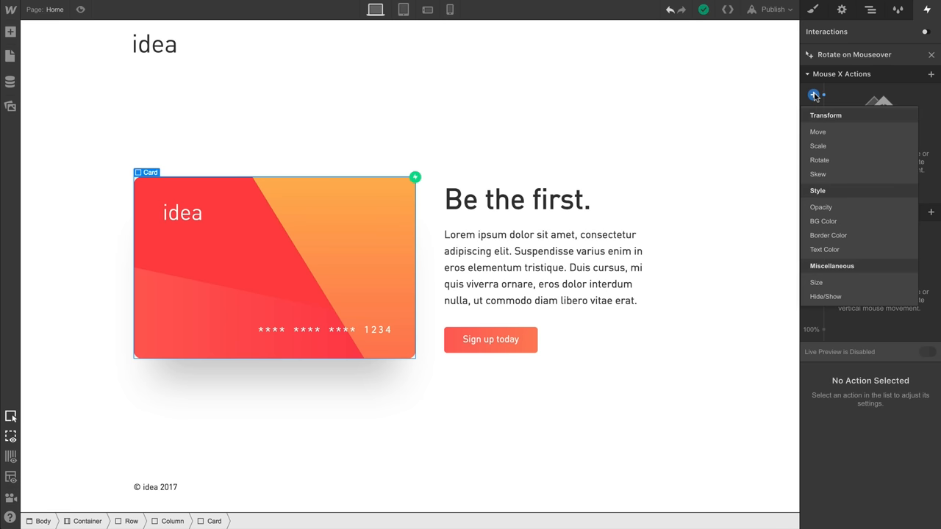
click(820, 159)
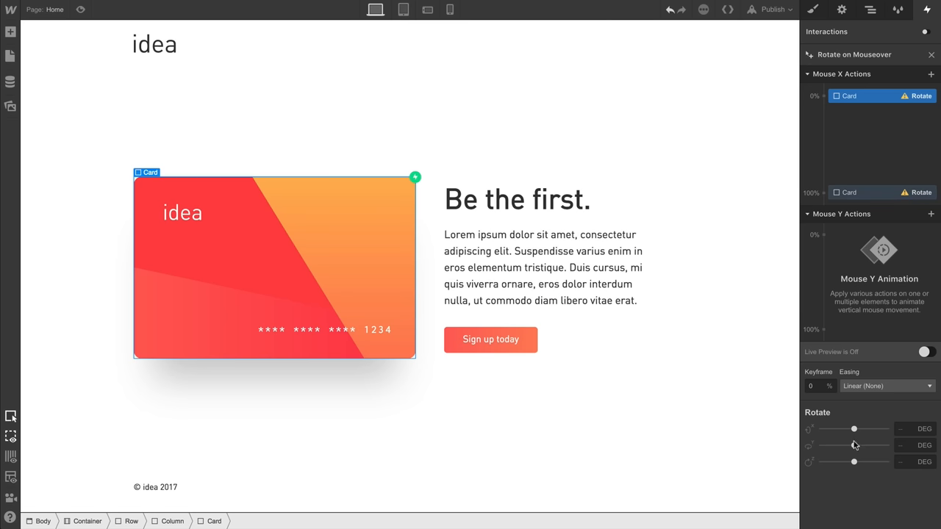
drag(854, 445, 845, 445)
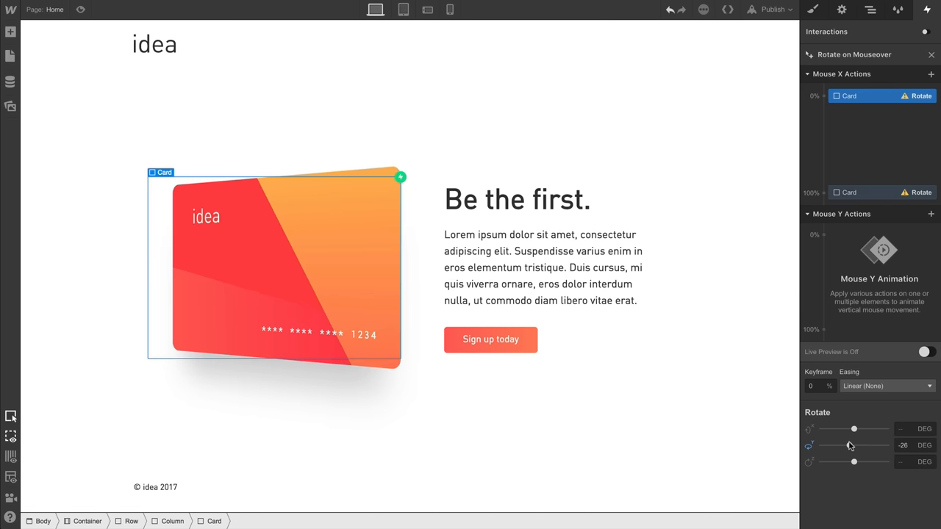
drag(854, 445, 852, 445)
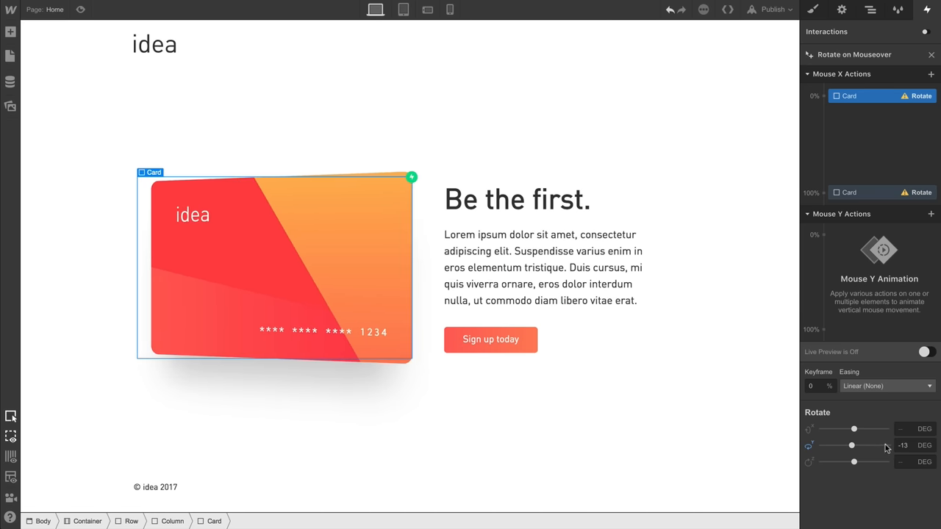
click(904, 446)
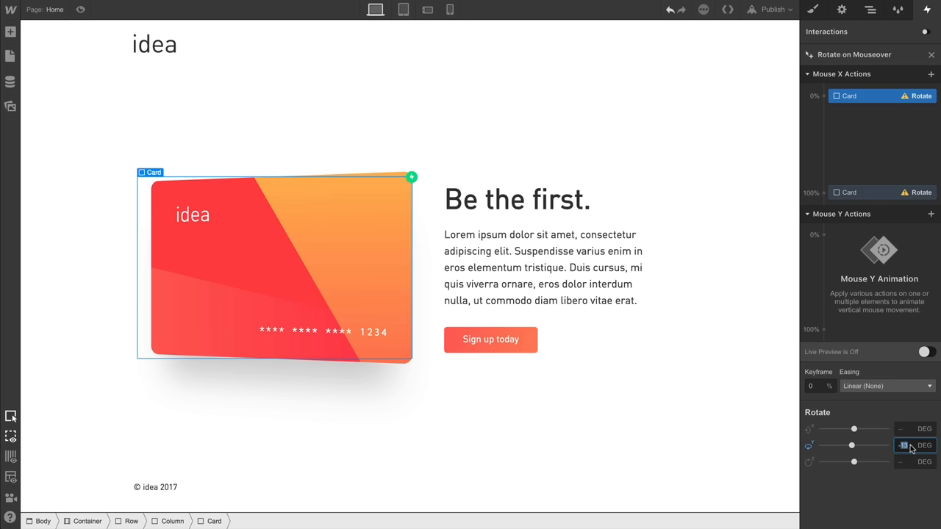
text(-5)
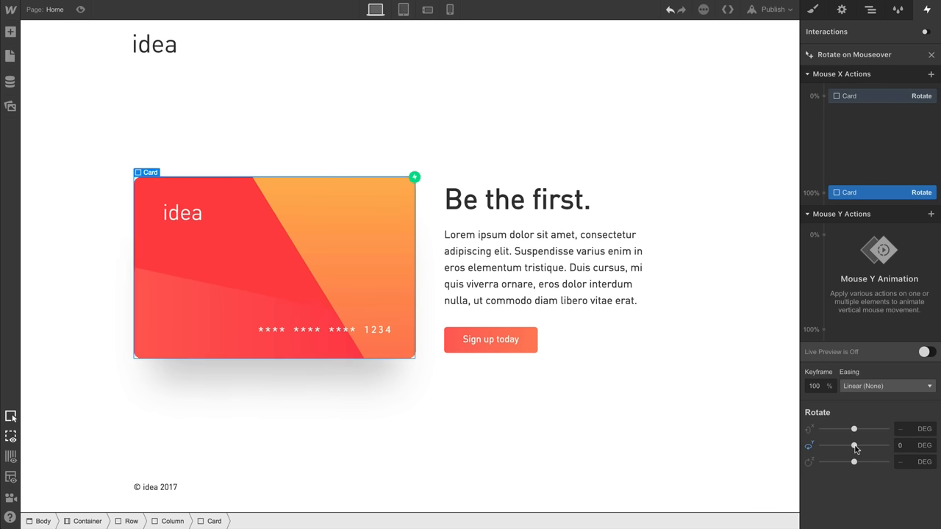
Tilt the card slightly on Y at the 100% keyframe and enable Live Preview.
drag(853, 446, 856, 445)
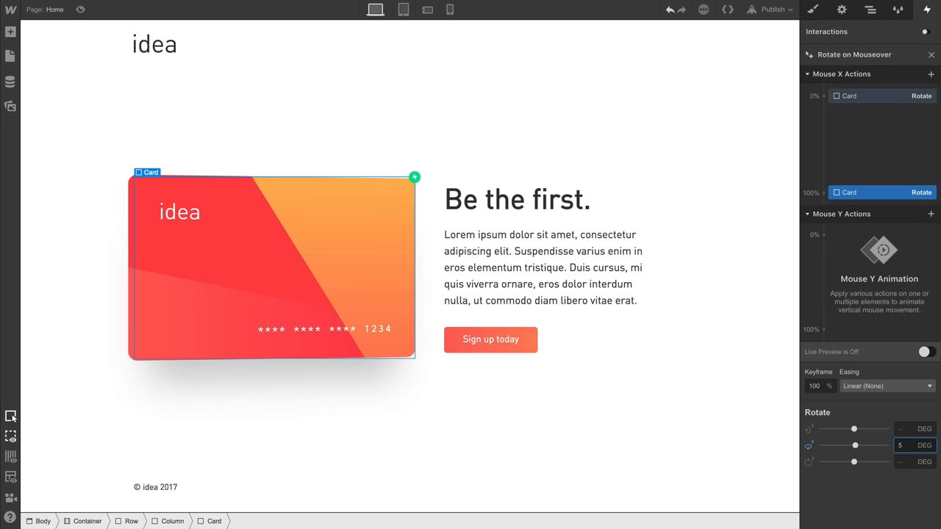
click(925, 352)
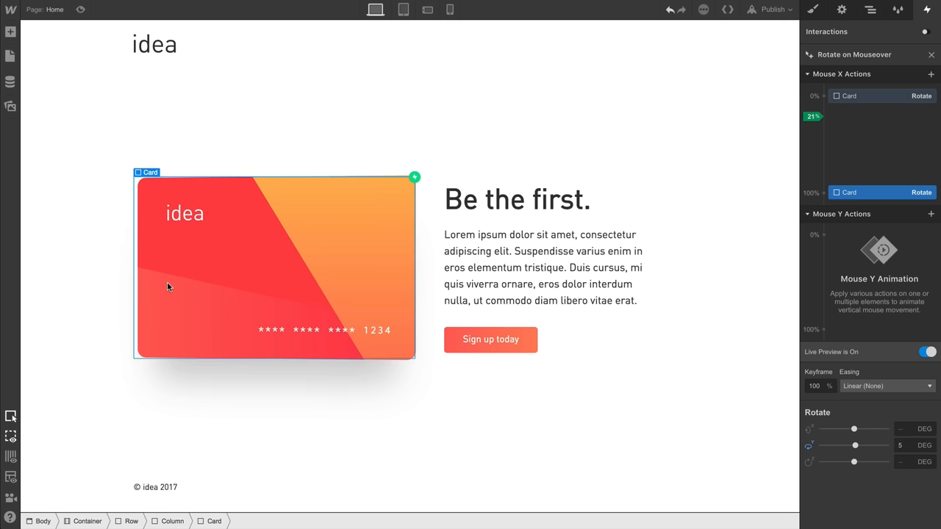
mouse_move(369, 270)
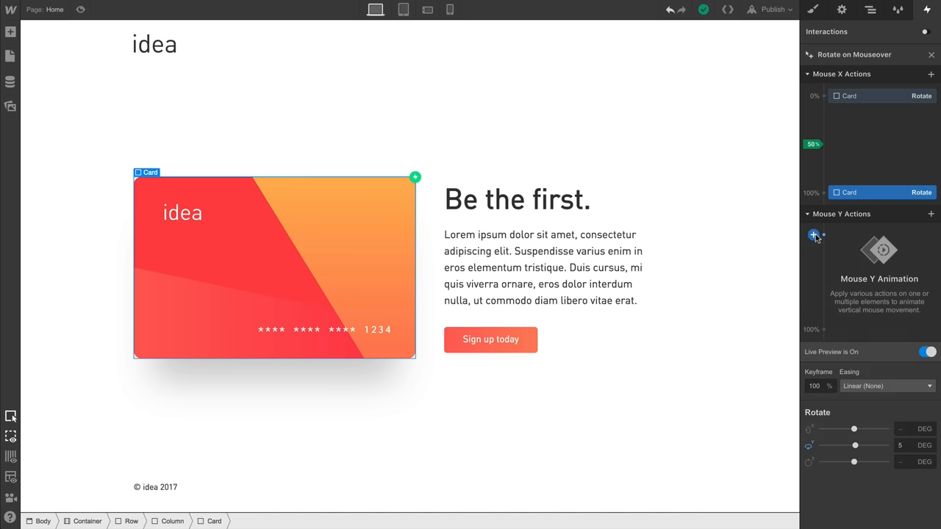
Add a Mouse Y Rotate action tilting the card on X, toggling Live Preview.
click(813, 235)
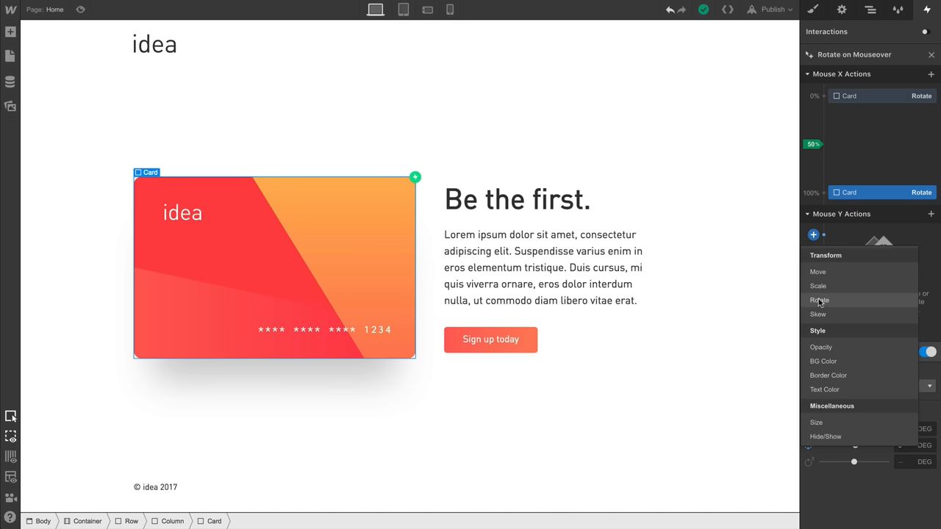
click(819, 300)
text(5)
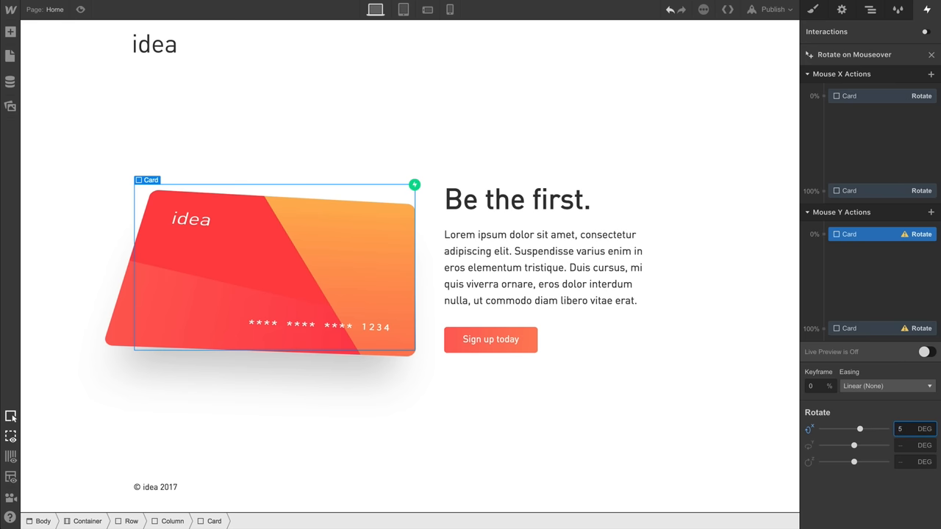
click(849, 328)
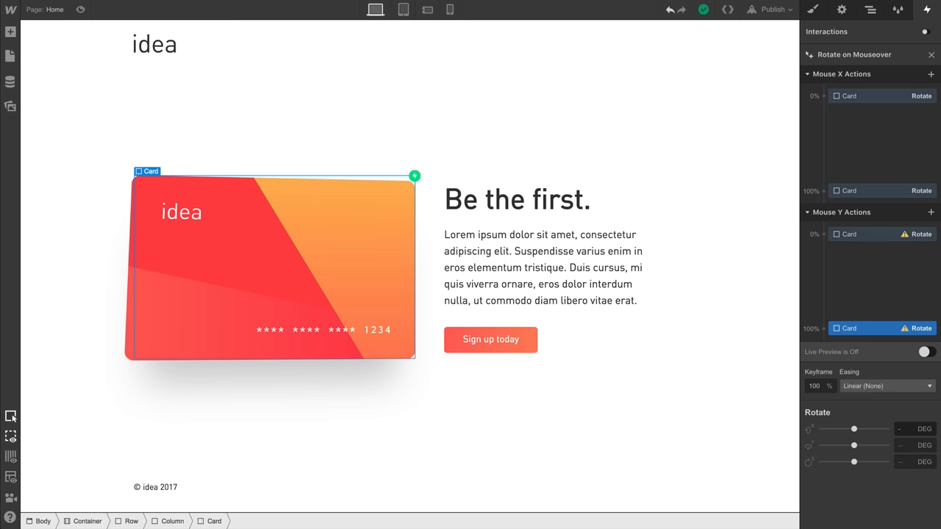
click(924, 351)
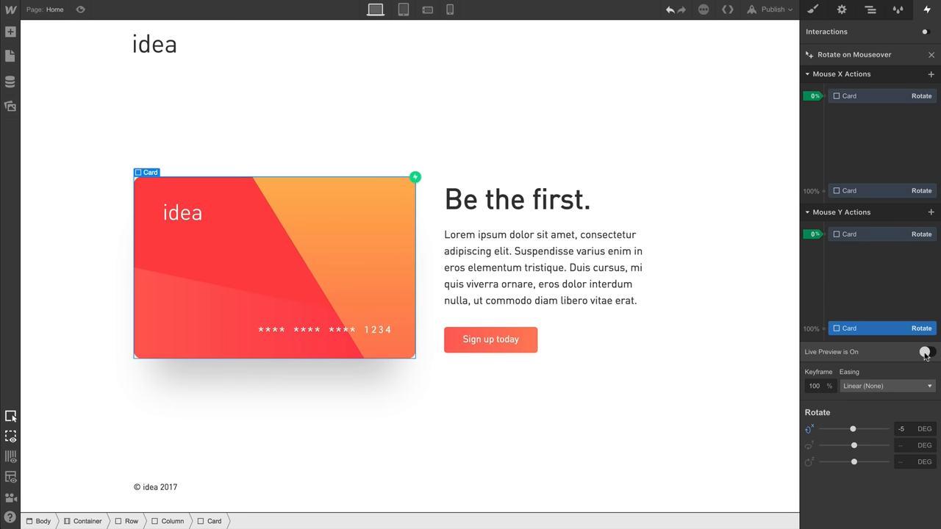
click(925, 351)
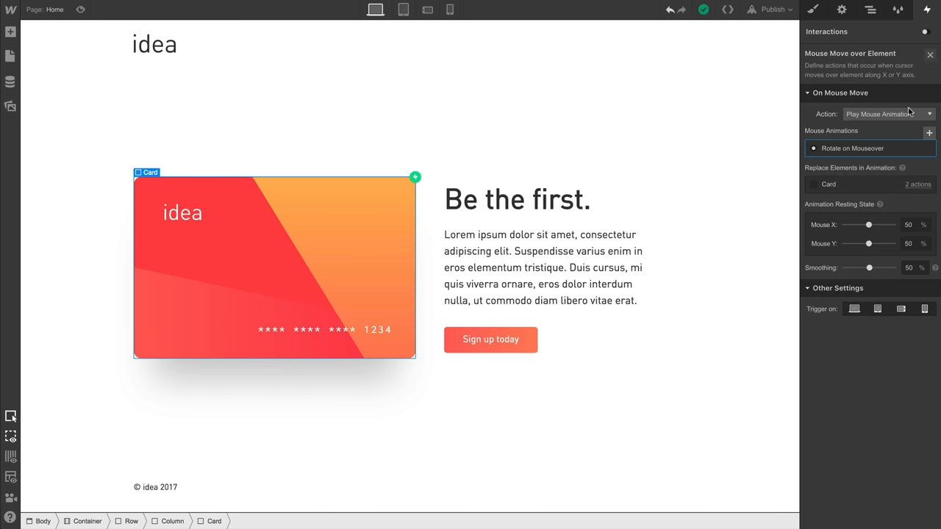
Drag mouse-move Smoothing to 100% and reopen the Rotate on Mouseover animation.
drag(869, 267, 874, 268)
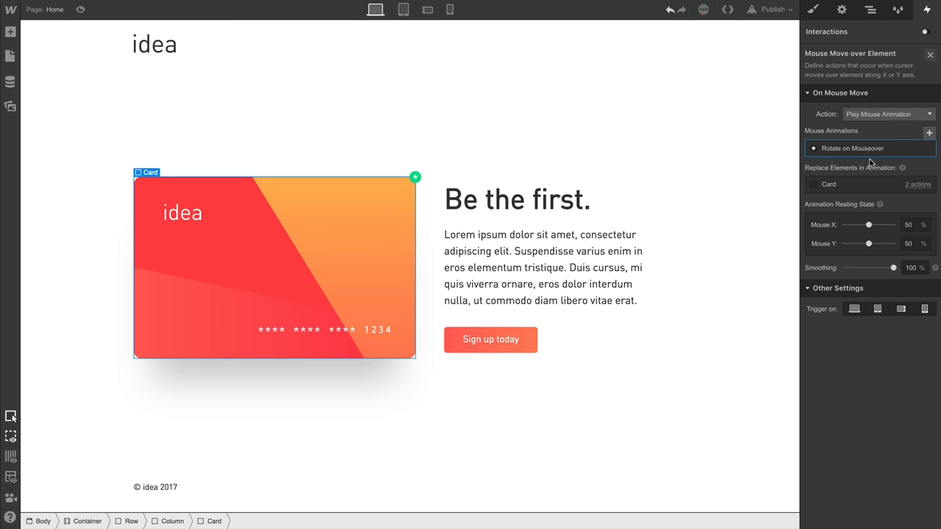
click(852, 148)
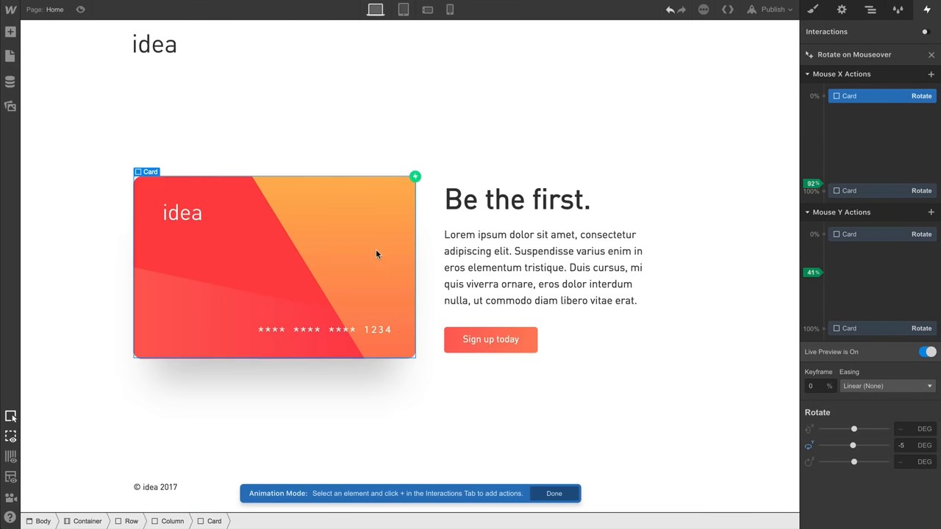
mouse_move(154, 333)
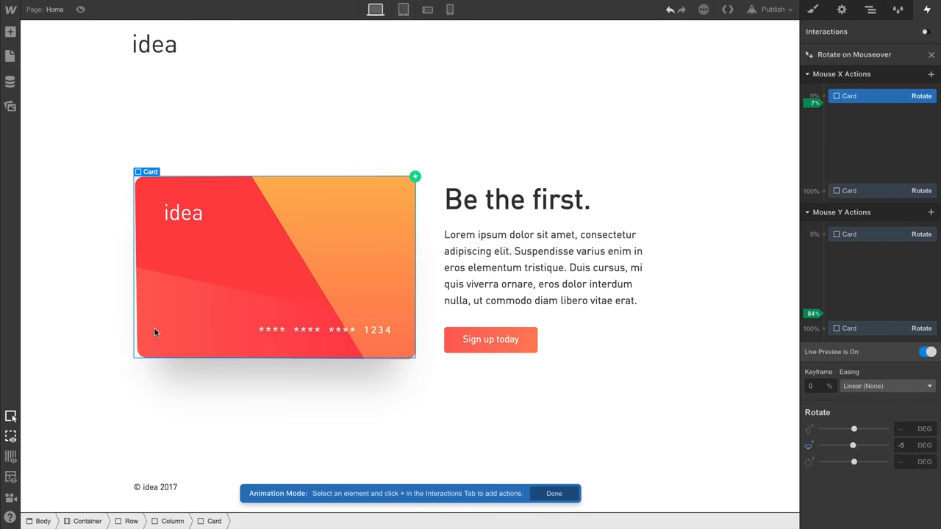
mouse_move(407, 211)
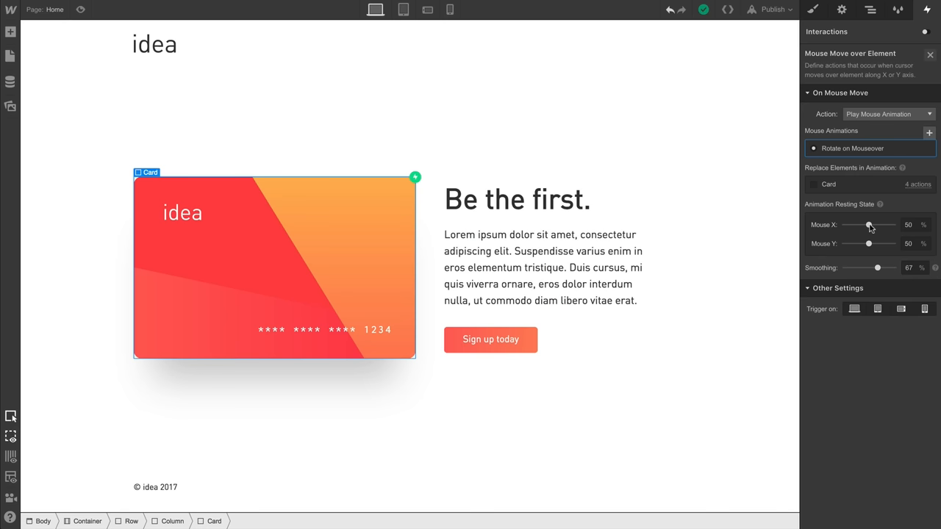
Drag the Mouse X and Mouse Y resting sliders to 0%, then reopen Rotate on Mouseover.
drag(870, 225, 844, 225)
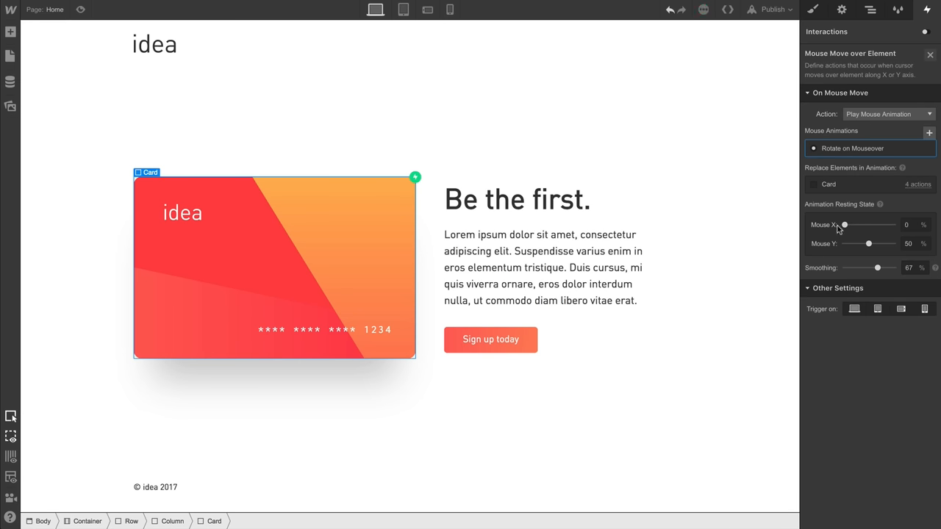
drag(868, 243, 865, 243)
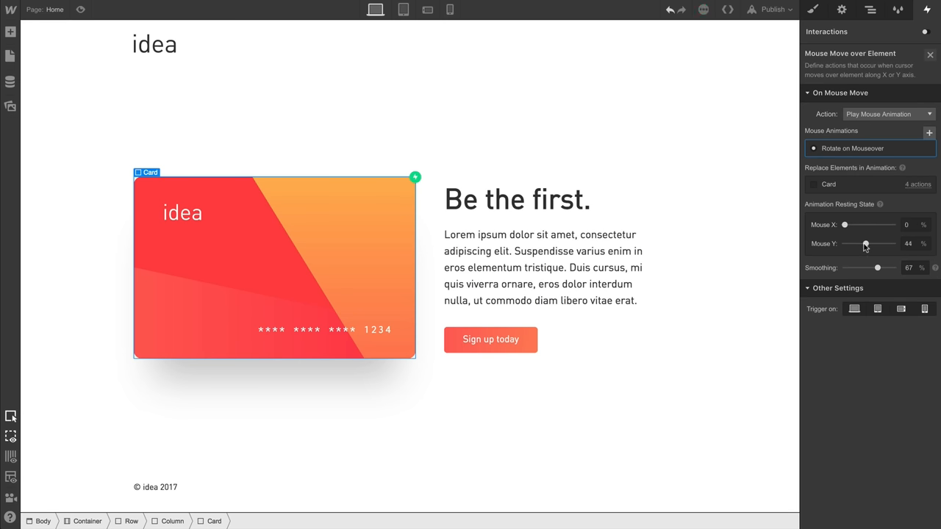
drag(866, 244, 844, 244)
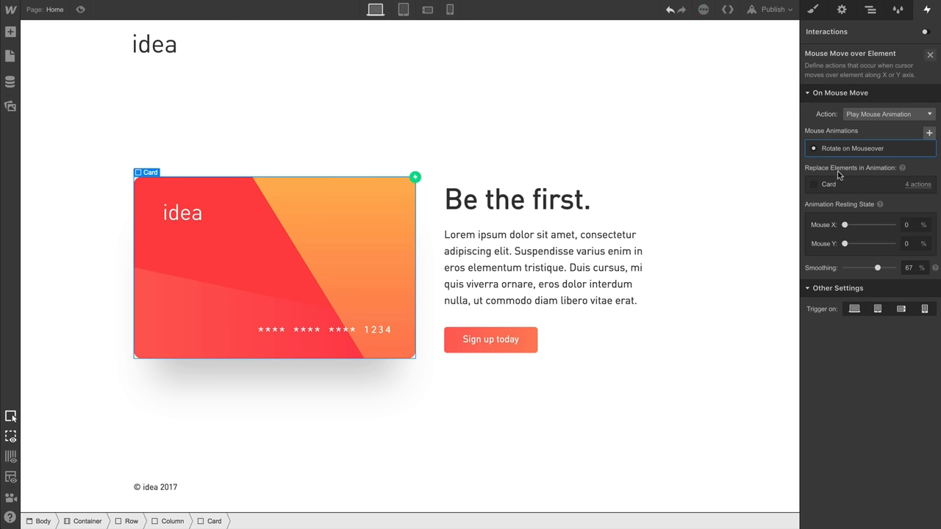
click(852, 148)
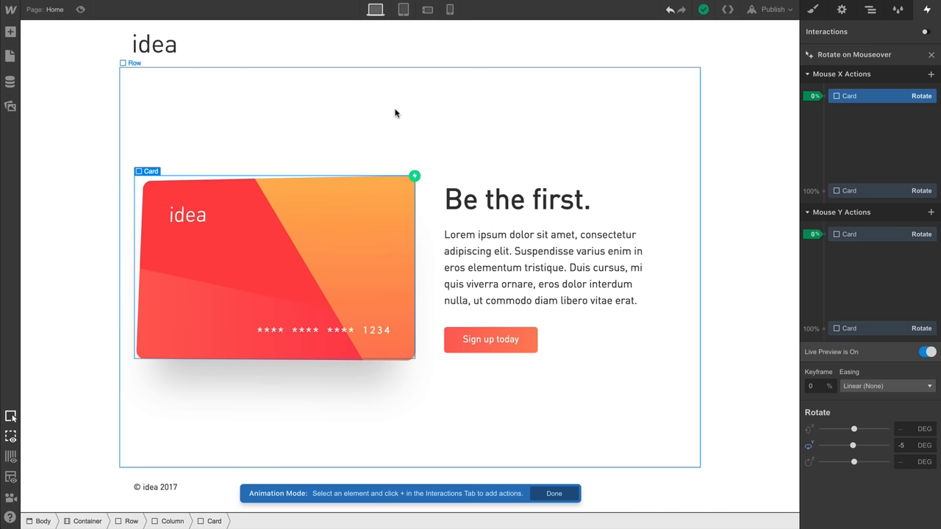
mouse_move(419, 394)
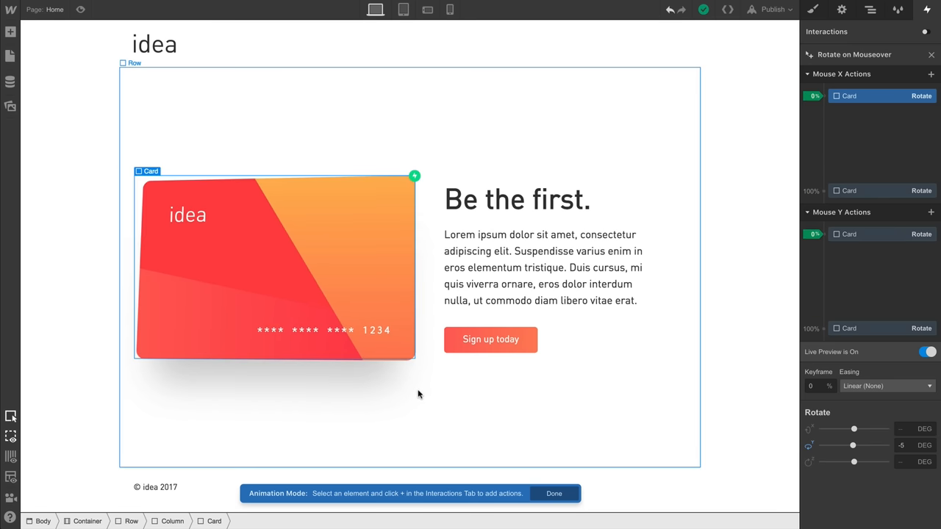
mouse_move(411, 375)
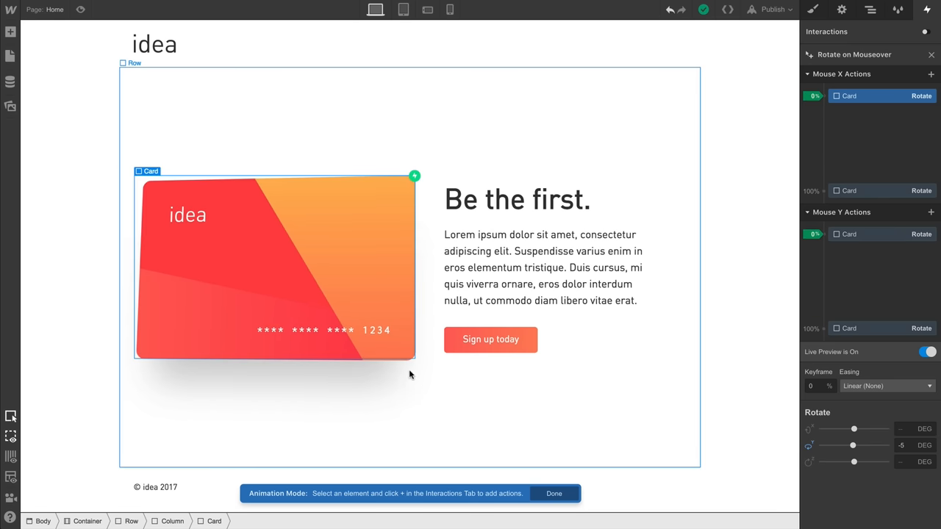
mouse_move(360, 308)
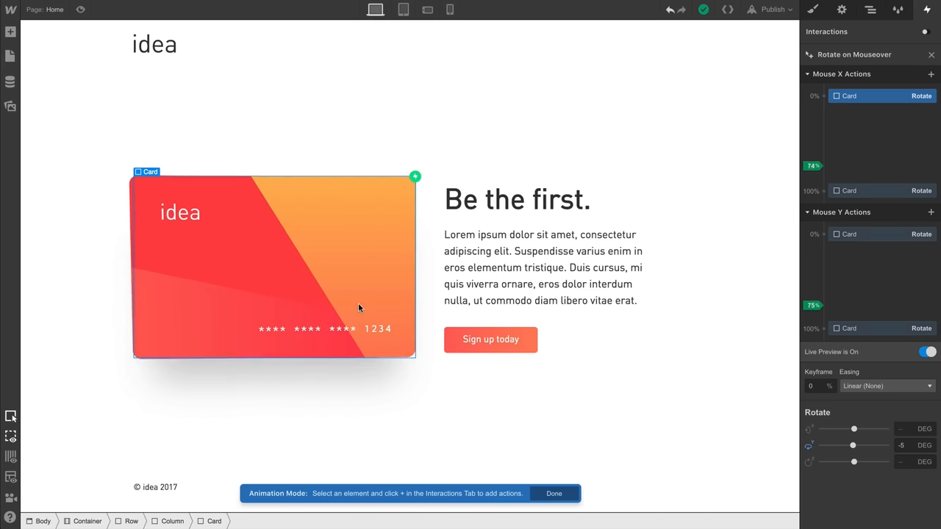
mouse_move(333, 223)
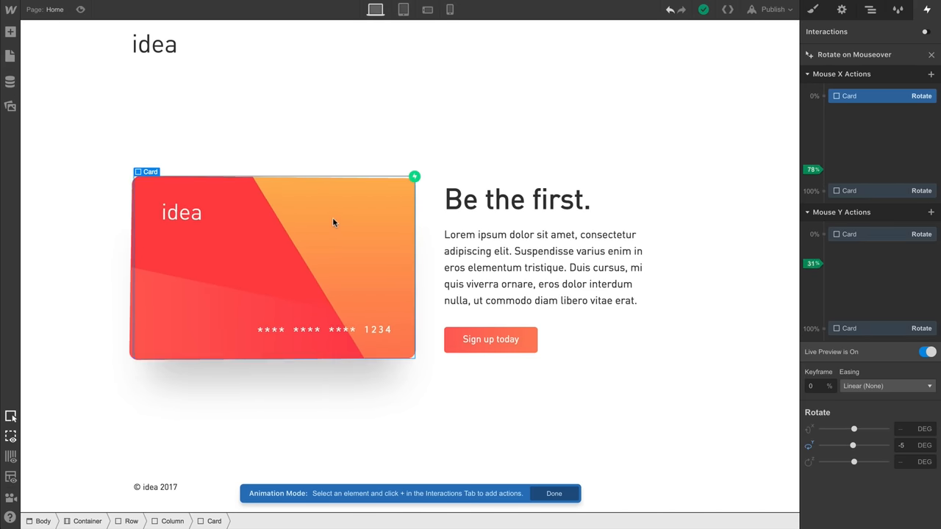
mouse_move(366, 265)
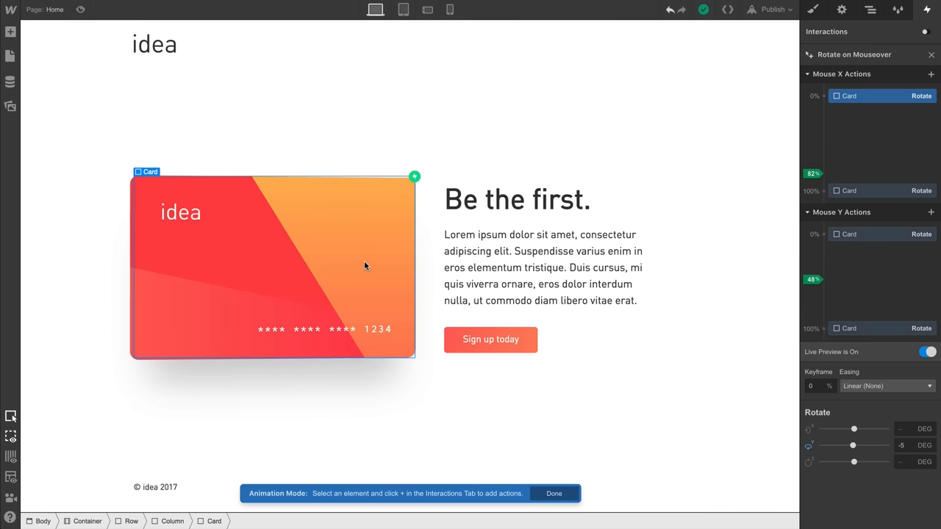
mouse_move(326, 277)
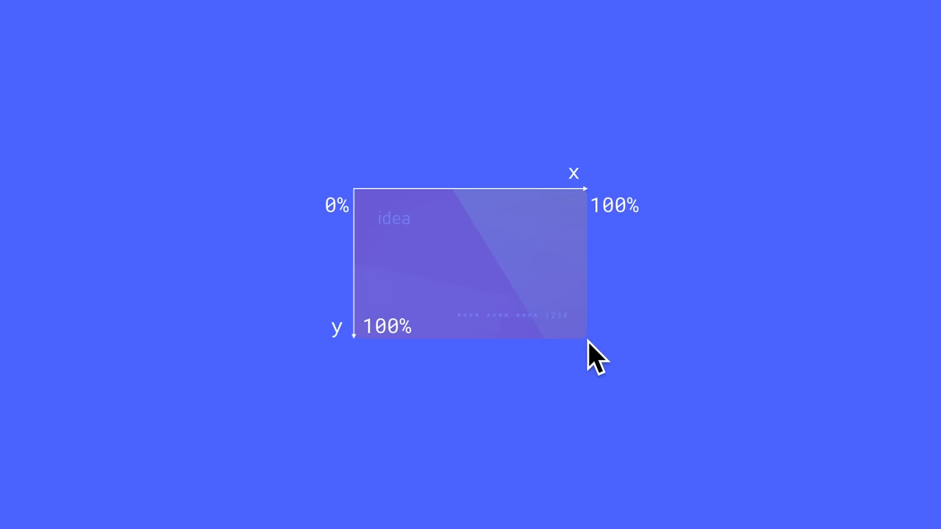
mouse_move(371, 213)
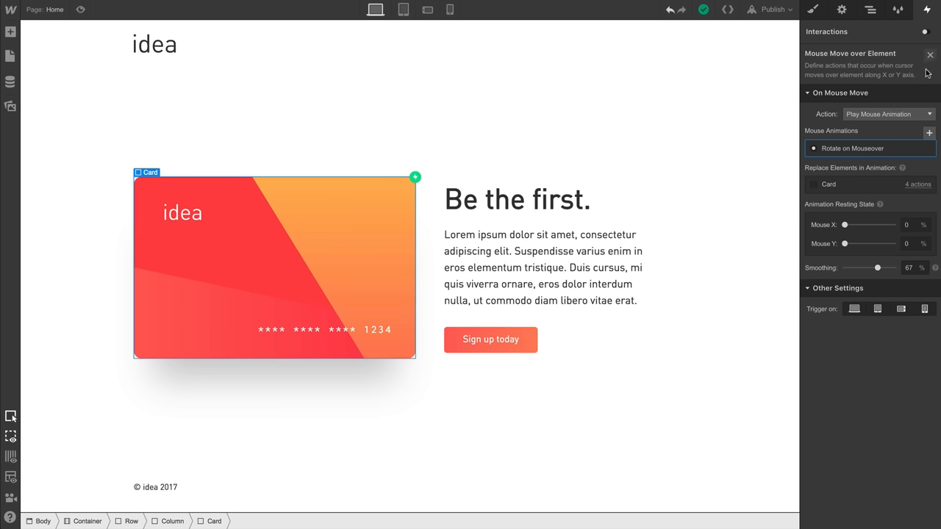
Close the mouse-move interaction settings.
click(912, 224)
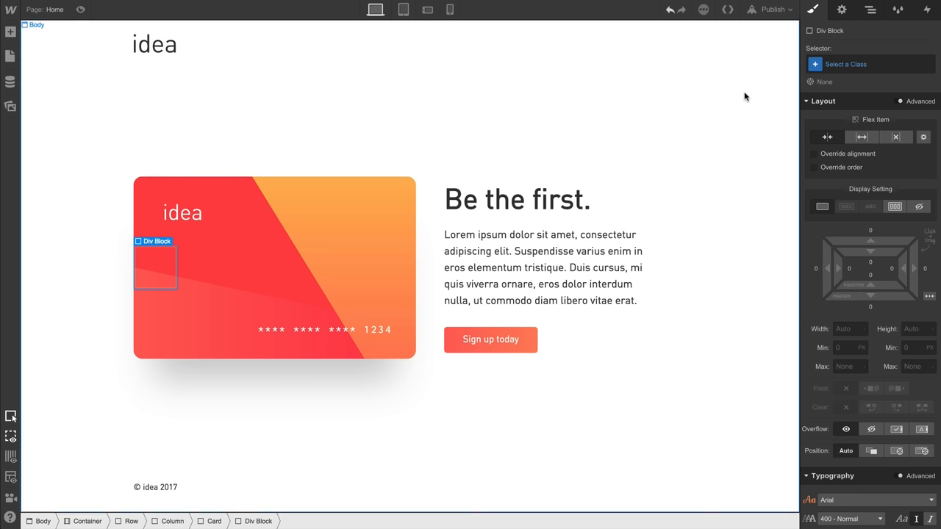
Create the Card-highlight class on the new div and set its width to 400 px.
text(Card-highlight)
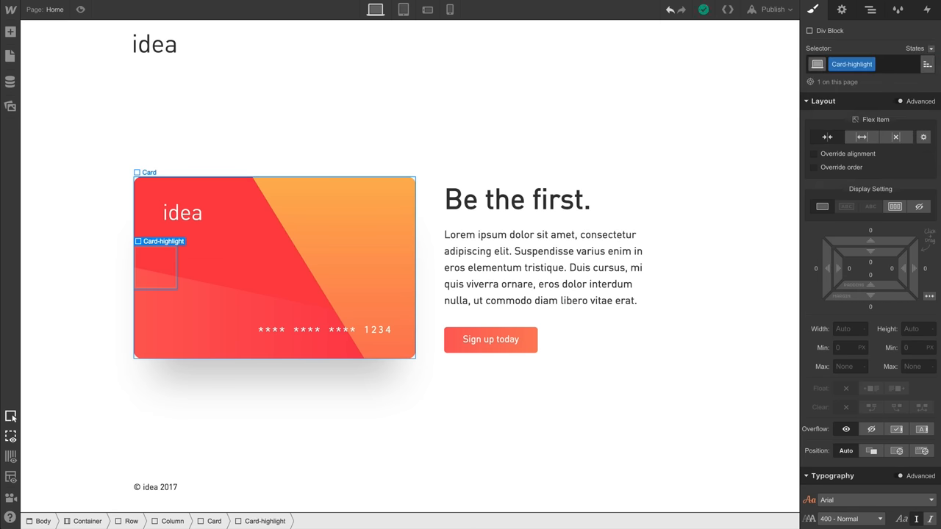
click(851, 329)
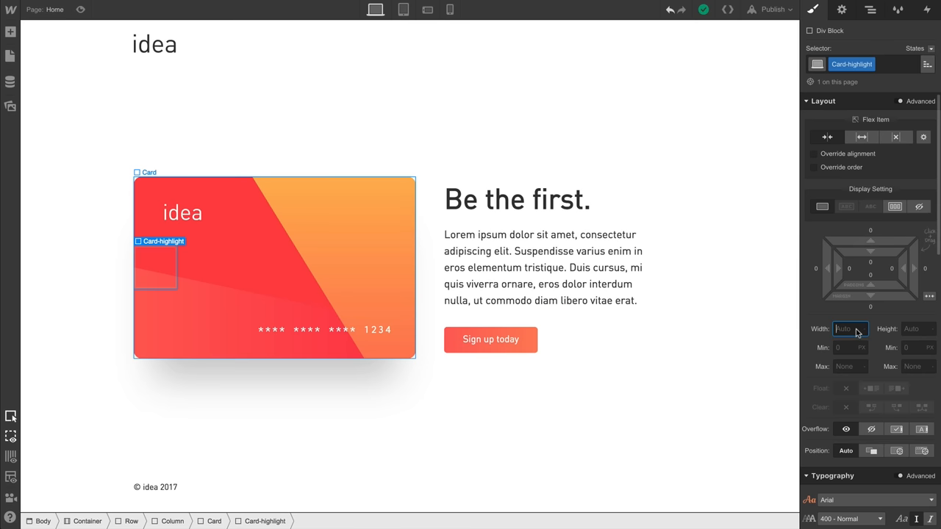
text(400)
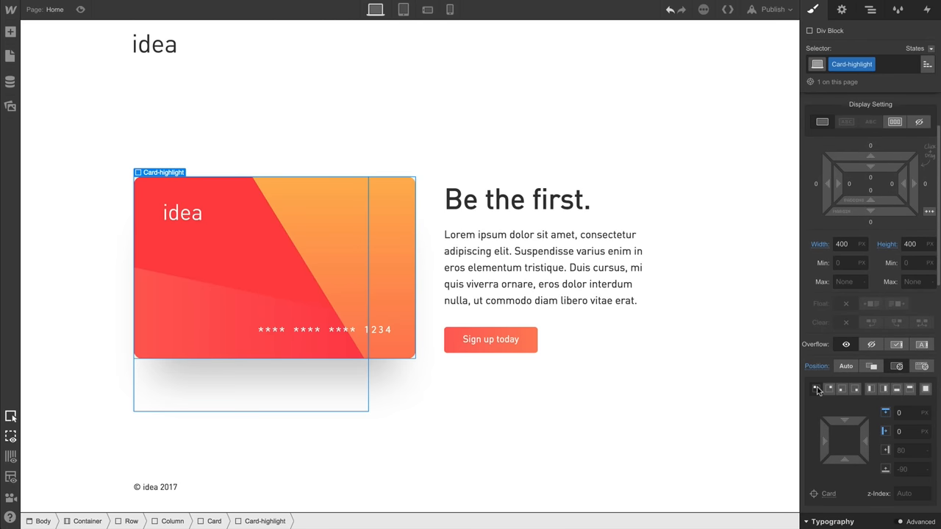
mouse_move(782, 377)
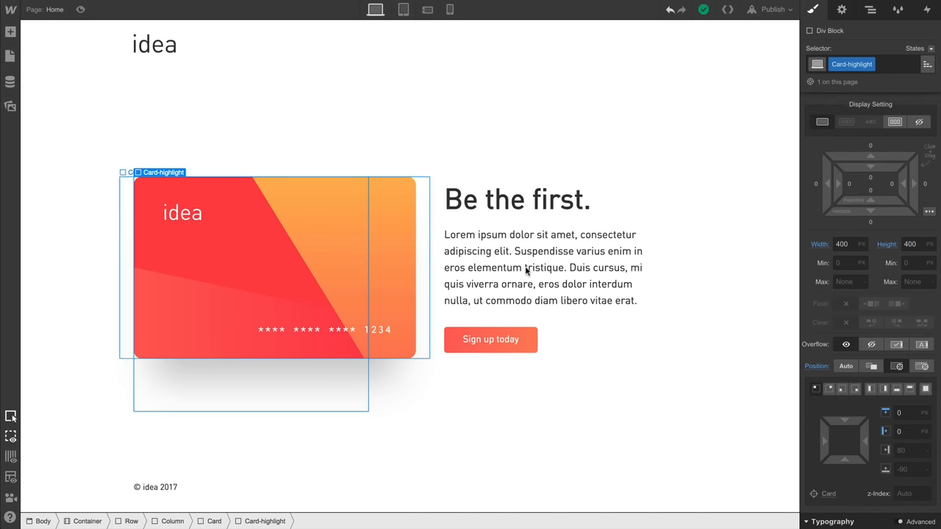
Give Card-highlight a white background, 50% radius, and a 50 px blur filter.
scroll(down, 3)
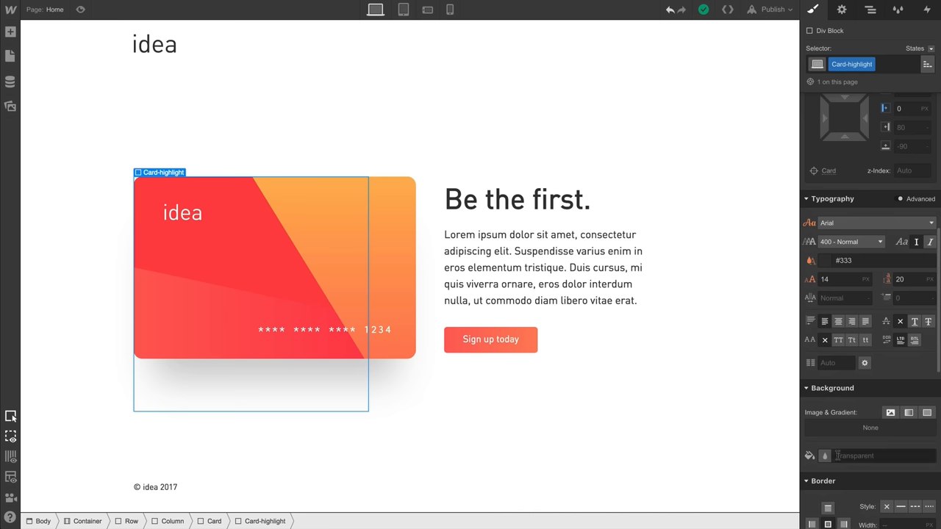
text(white)
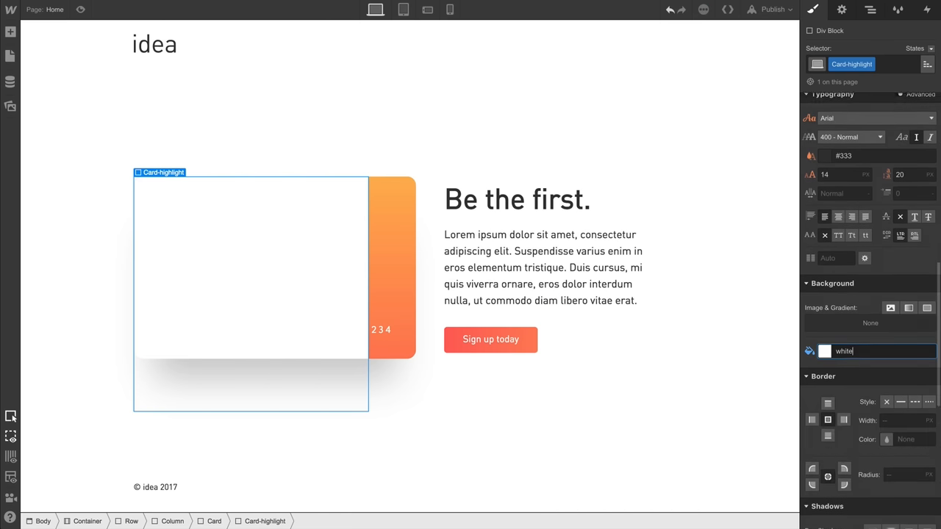
scroll(down, 3)
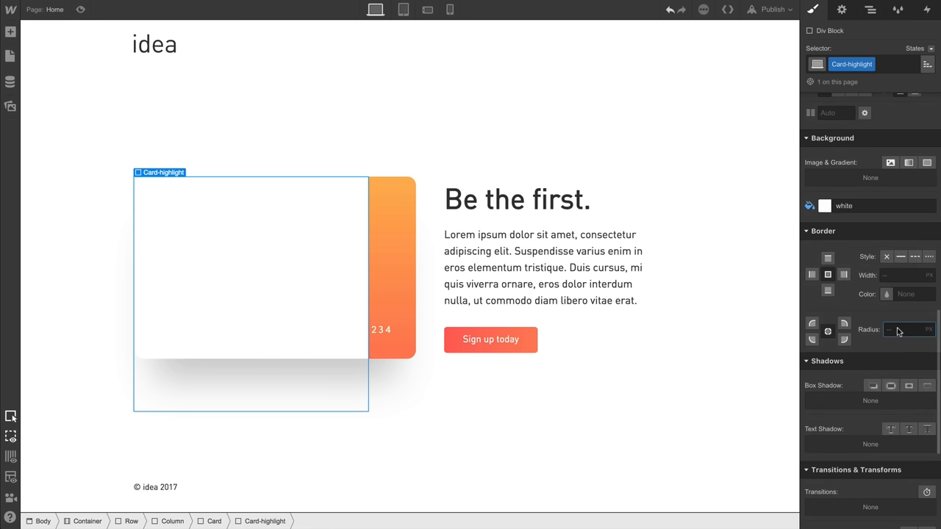
text(50)
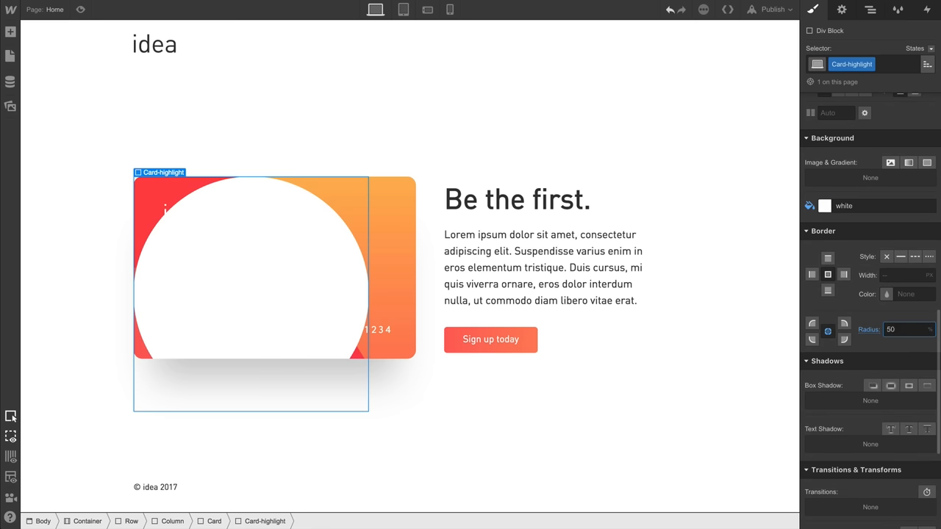
scroll(down, 3)
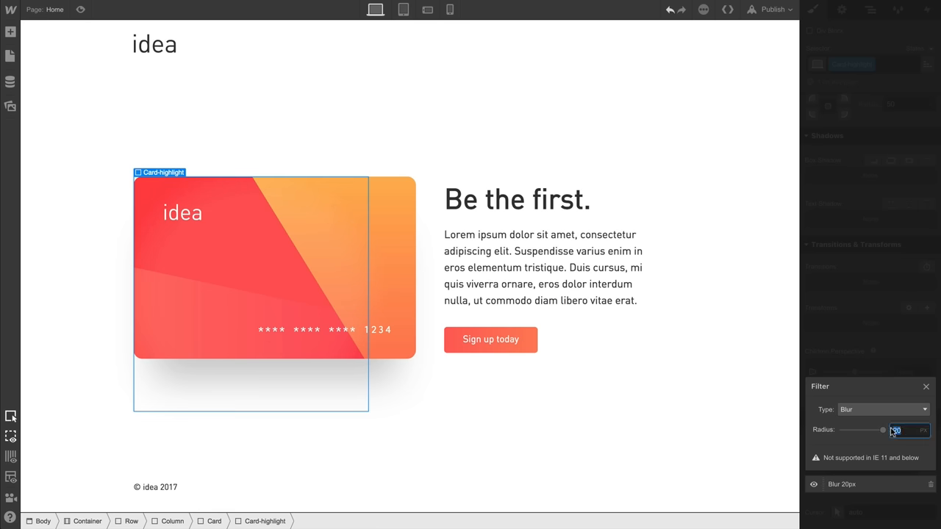
text(50)
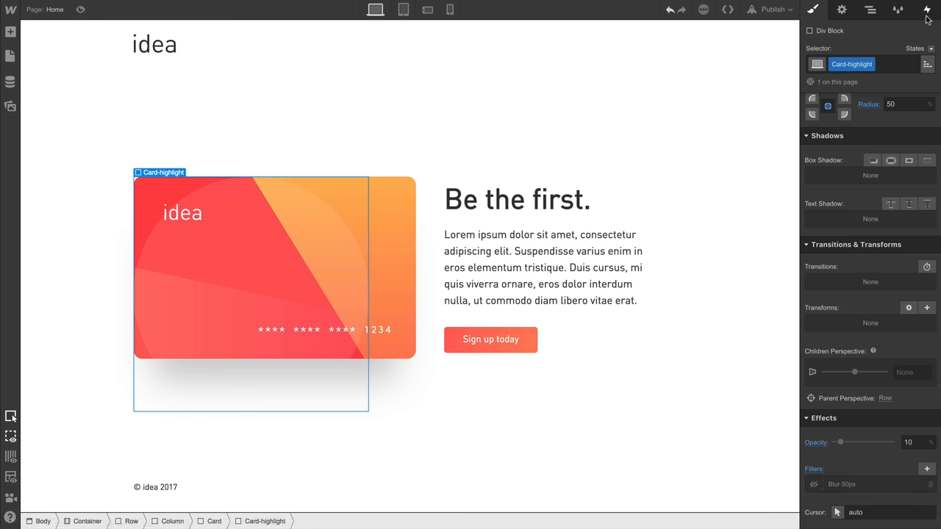
Open the card's Mouse Move trigger and edit its Rotate on Mouseover animation.
click(927, 9)
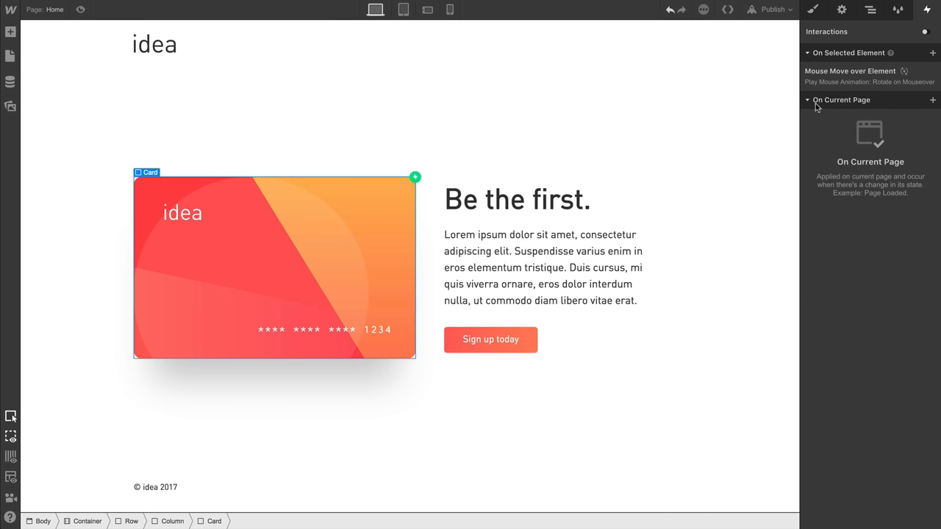
click(850, 71)
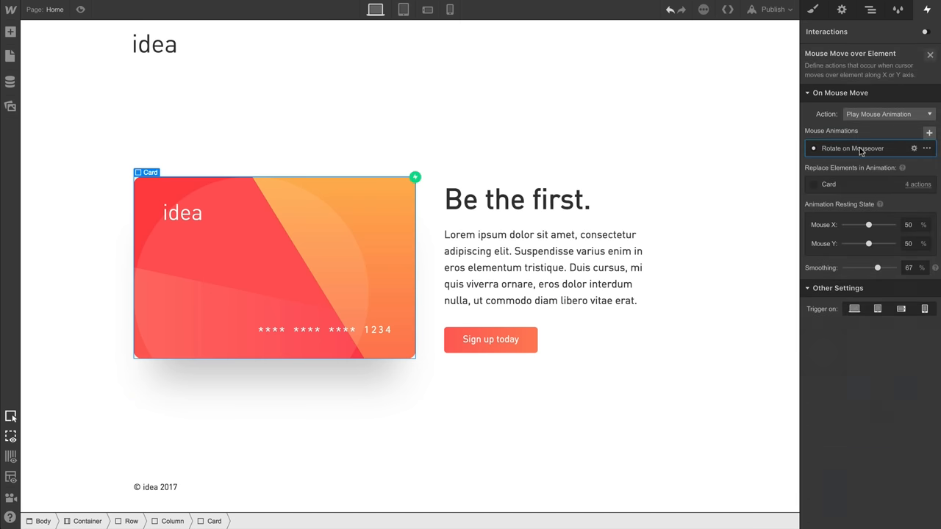
click(852, 148)
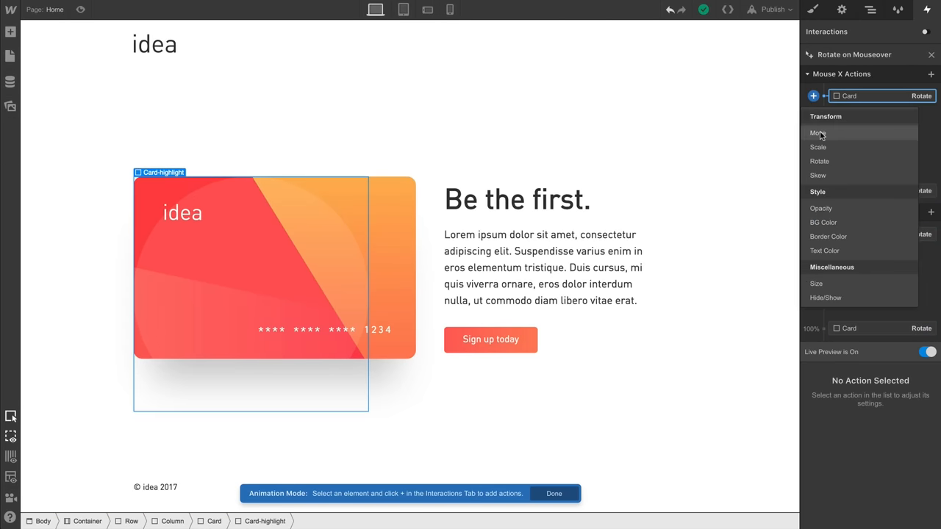
Add a Card-highlight Move action at 0% Mouse X with an X offset of 100%.
click(817, 133)
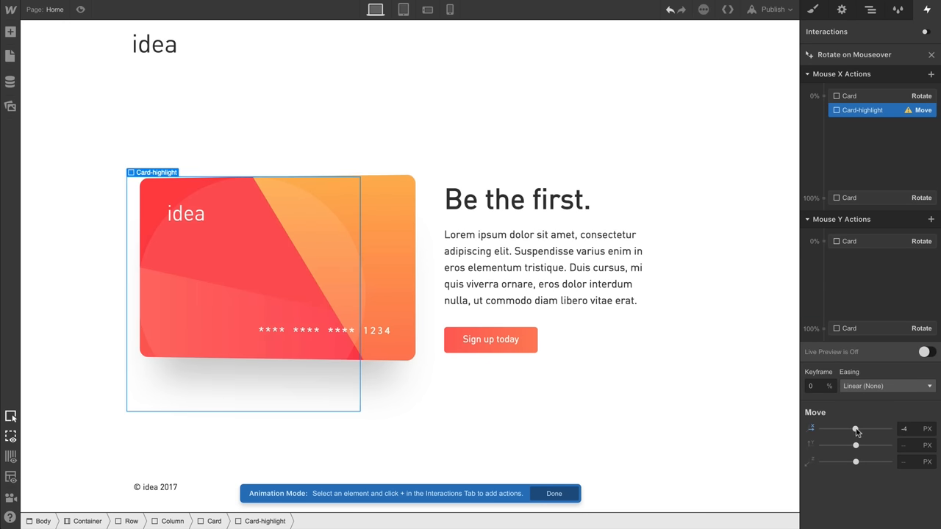
drag(855, 429, 875, 429)
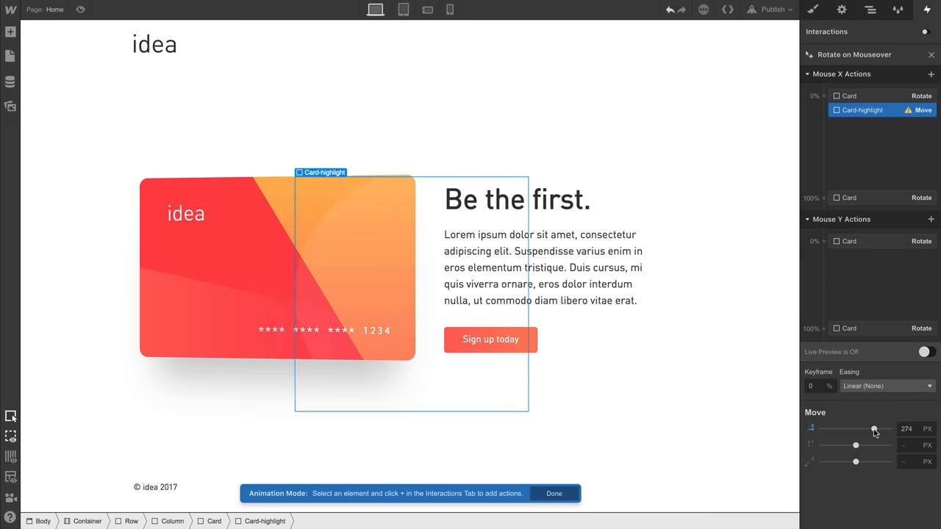
drag(874, 430, 867, 429)
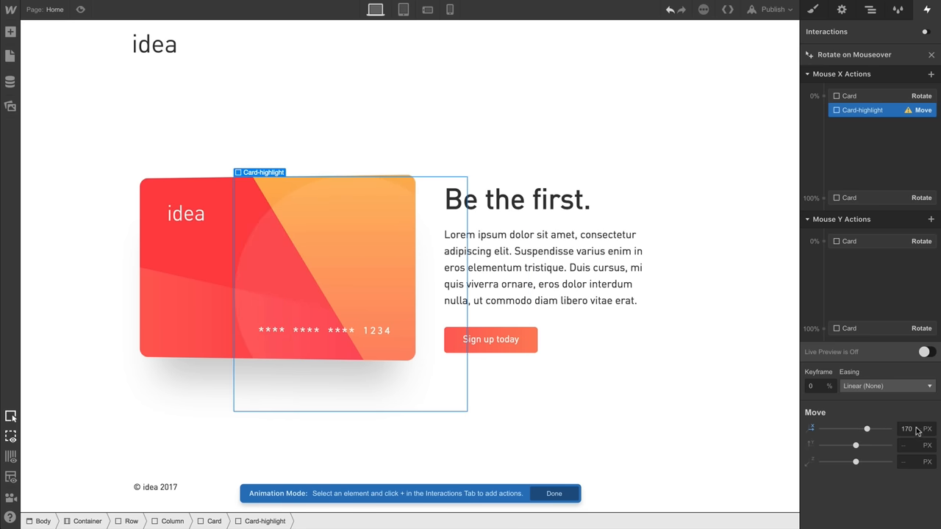
click(906, 428)
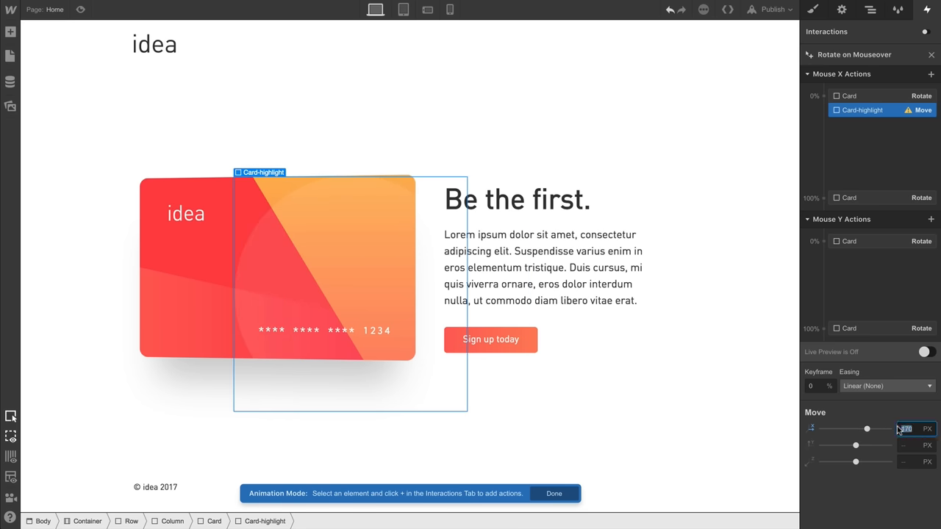
text(100)
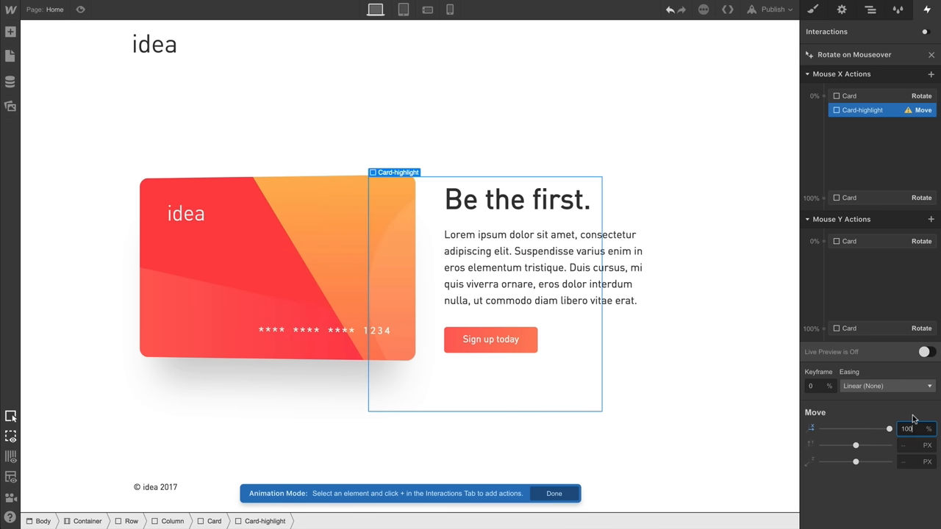
mouse_move(895, 395)
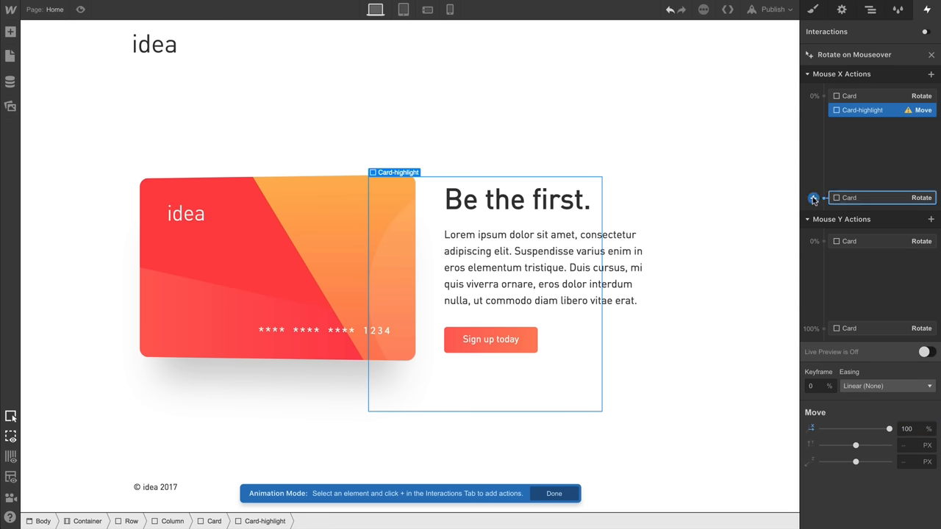
Add a Card-highlight Move action at the 100% Mouse X keyframe to shift the glow left.
click(813, 198)
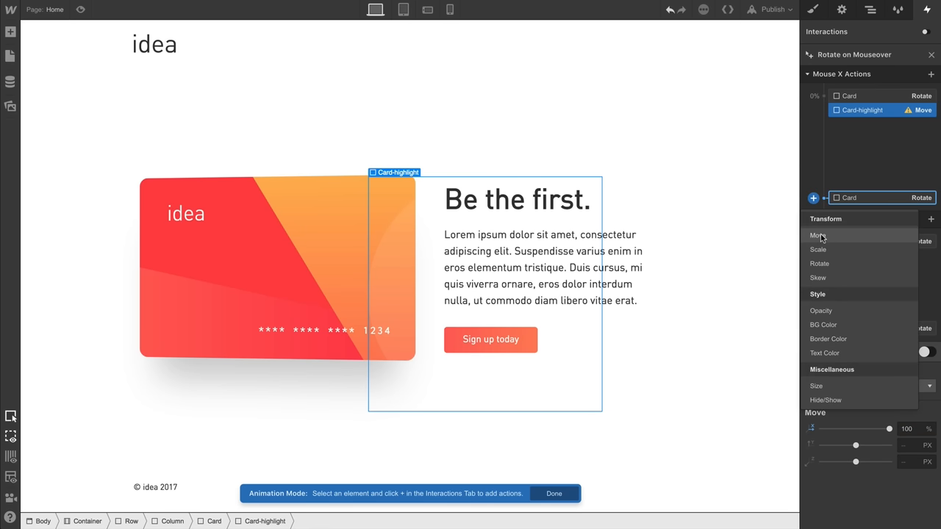
click(818, 235)
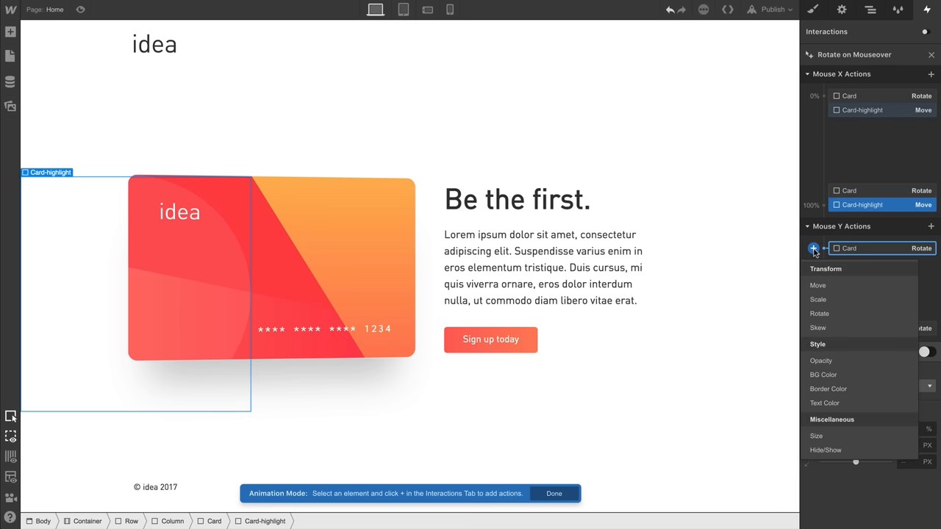
Add a Card-highlight Move action on the Mouse Y track with a 50% Y offset, then close the editor.
click(817, 285)
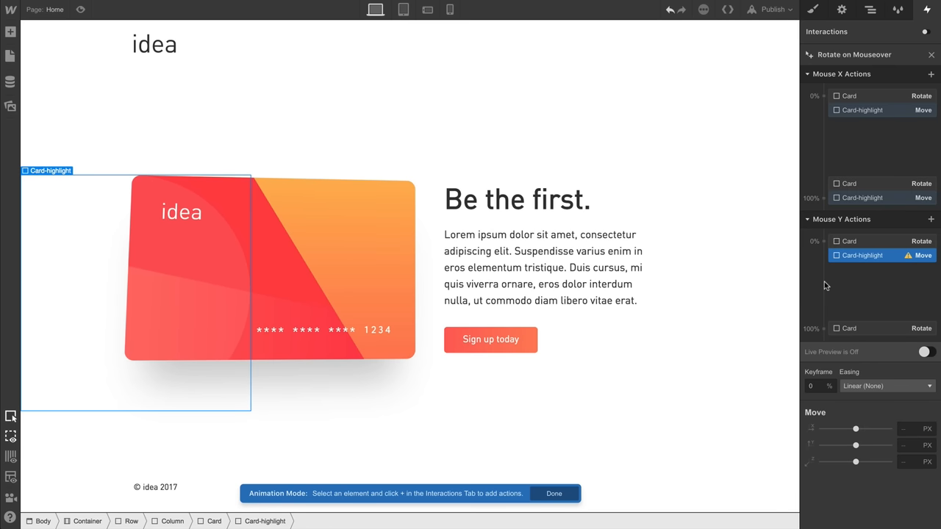
mouse_move(873, 361)
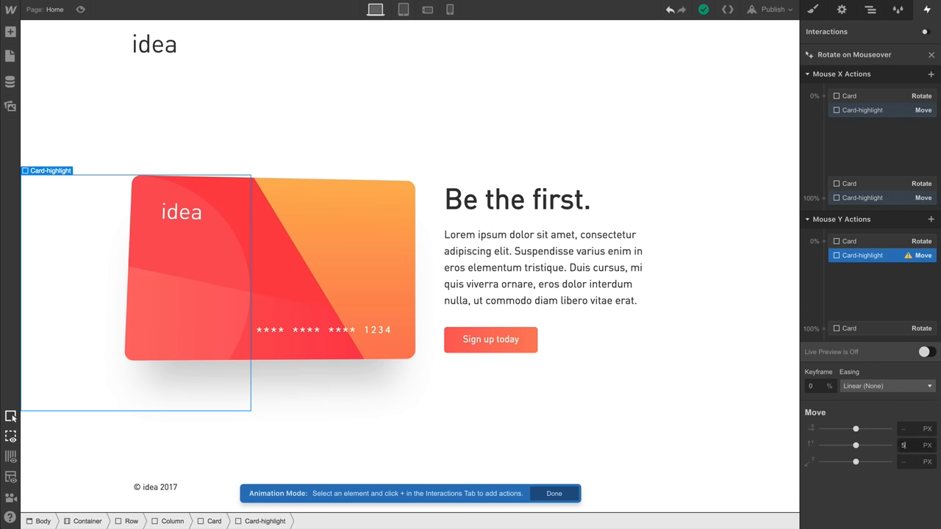
text(50%)
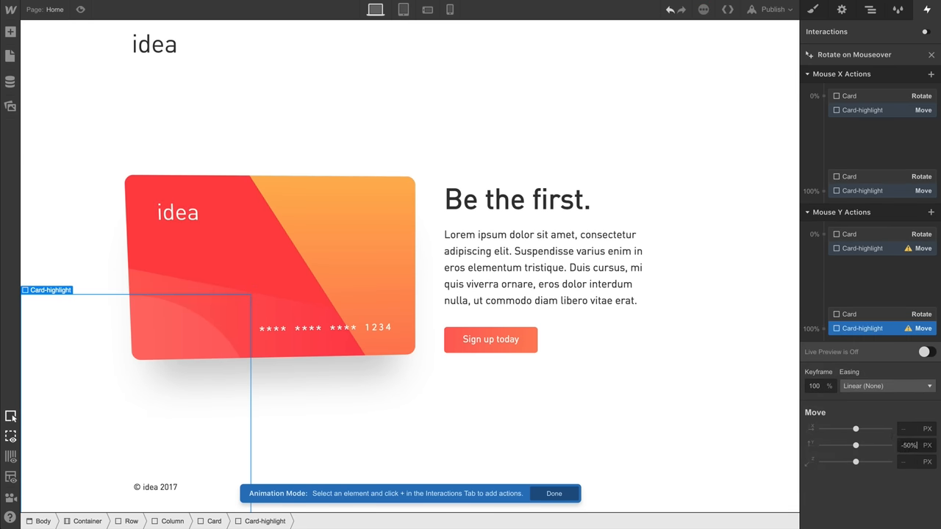
click(81, 9)
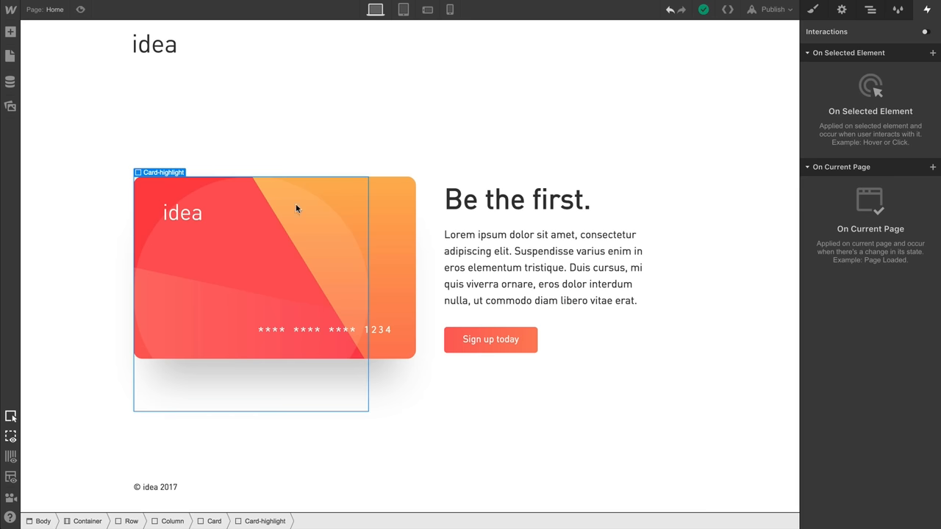
click(813, 10)
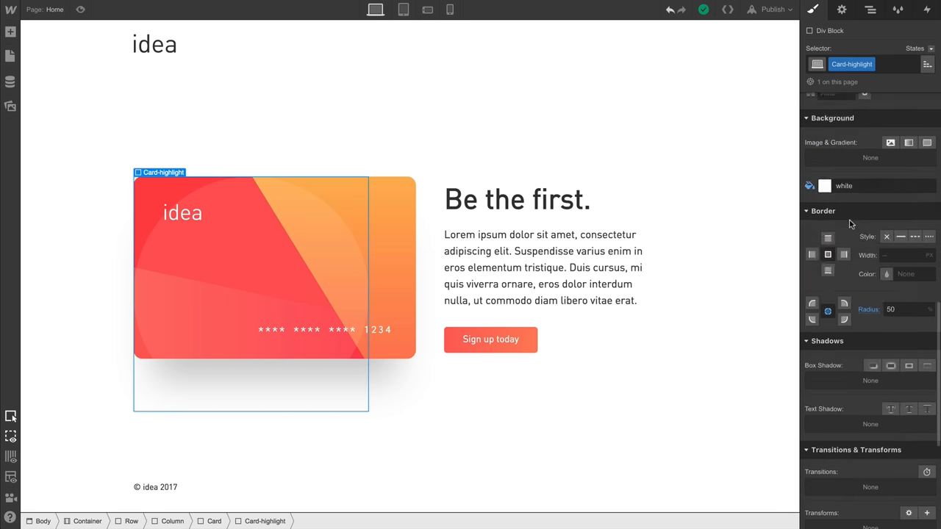